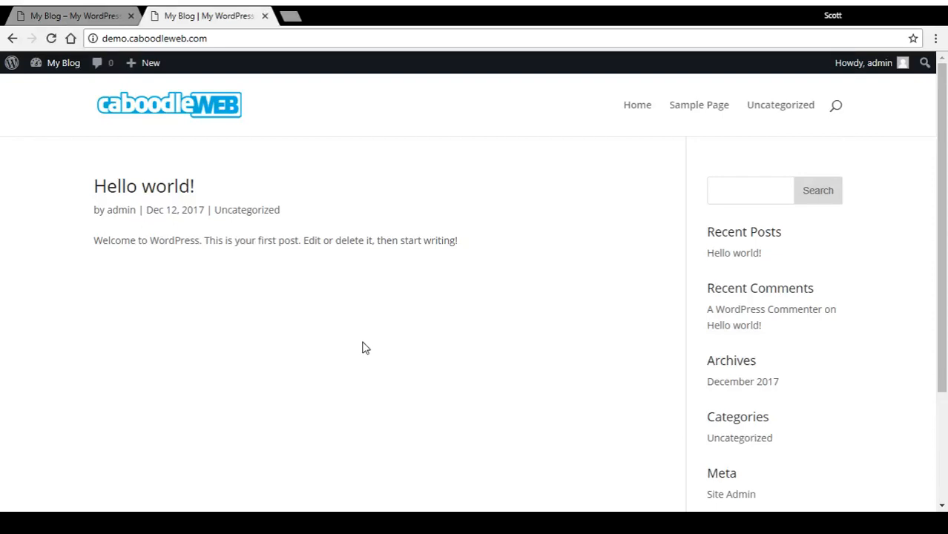
- Launch the Theme Customizer from the My Blog admin bar menu
{"action": "scroll", "scroll_direction": "down", "scroll_amount": 3}
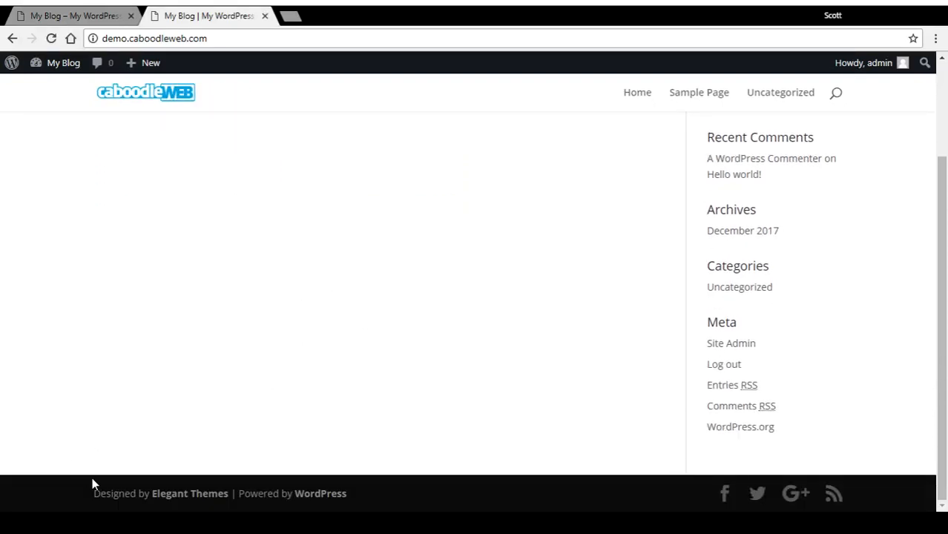
{"action": "mouse_move", "coordinate": [270, 439]}
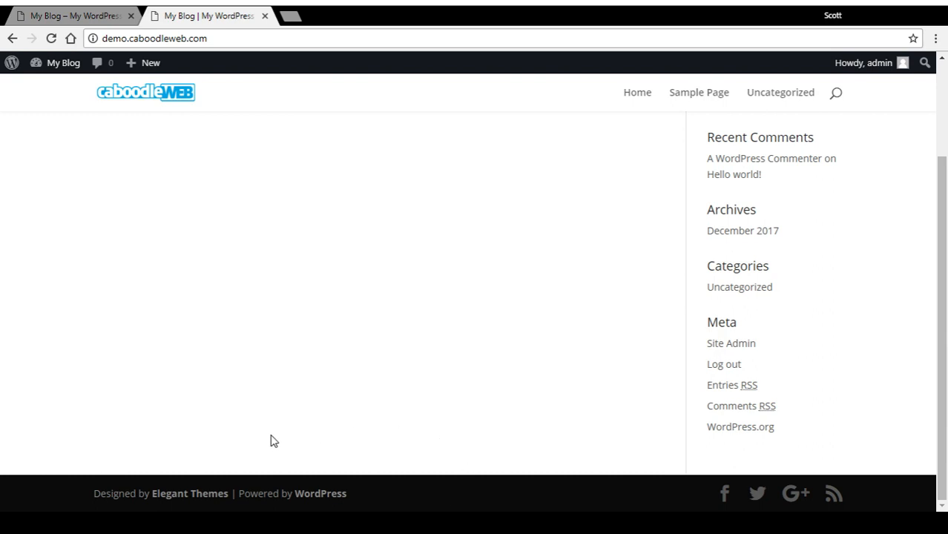
{"action": "mouse_move", "coordinate": [269, 401]}
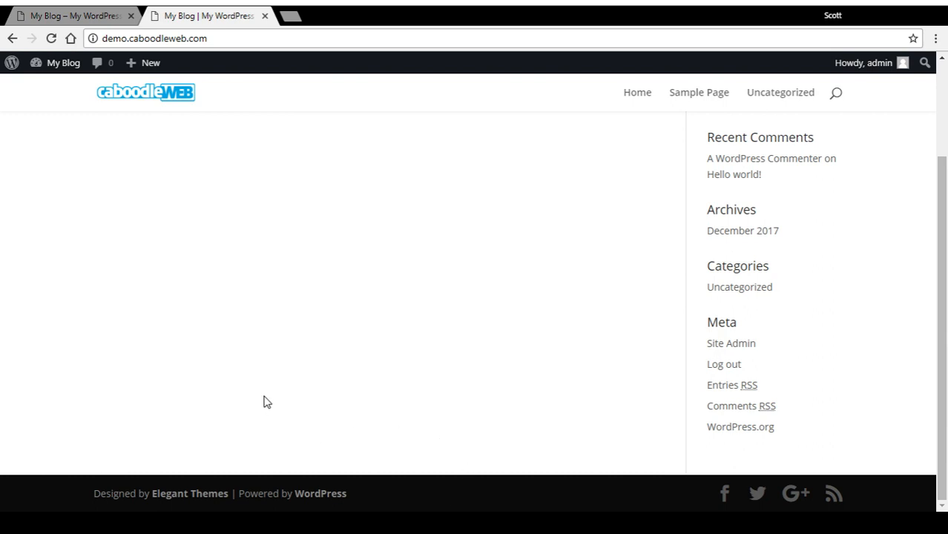
{"action": "mouse_move", "coordinate": [398, 507]}
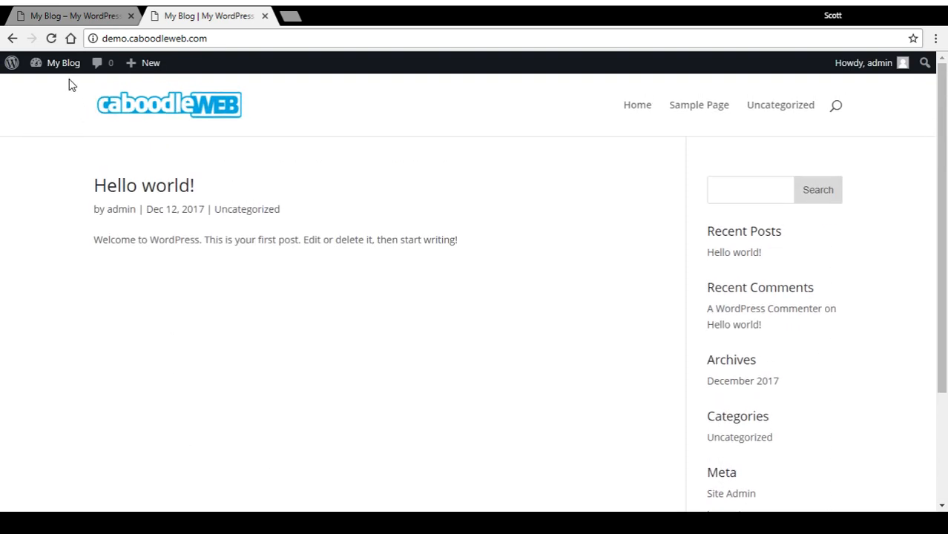
{"action": "left_click", "coordinate": [63, 63]}
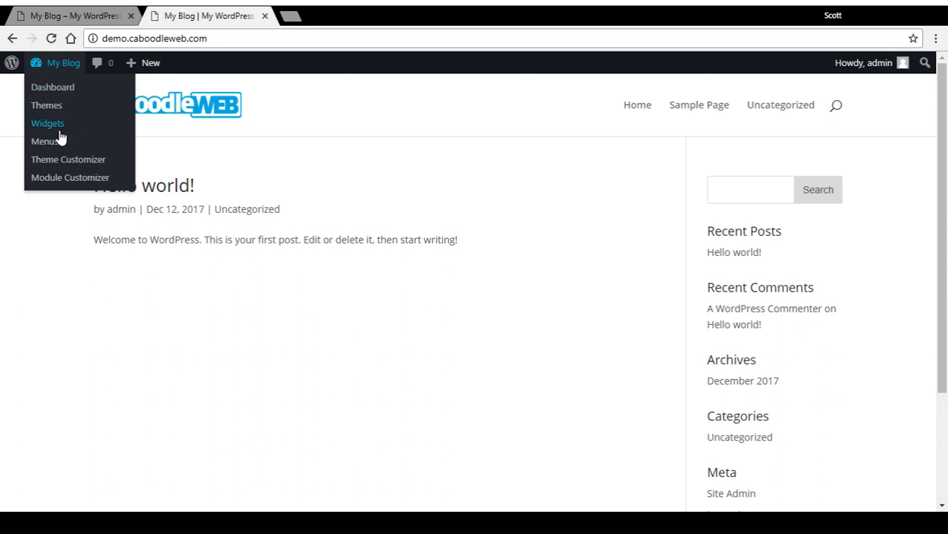
{"action": "left_click", "coordinate": [68, 160]}
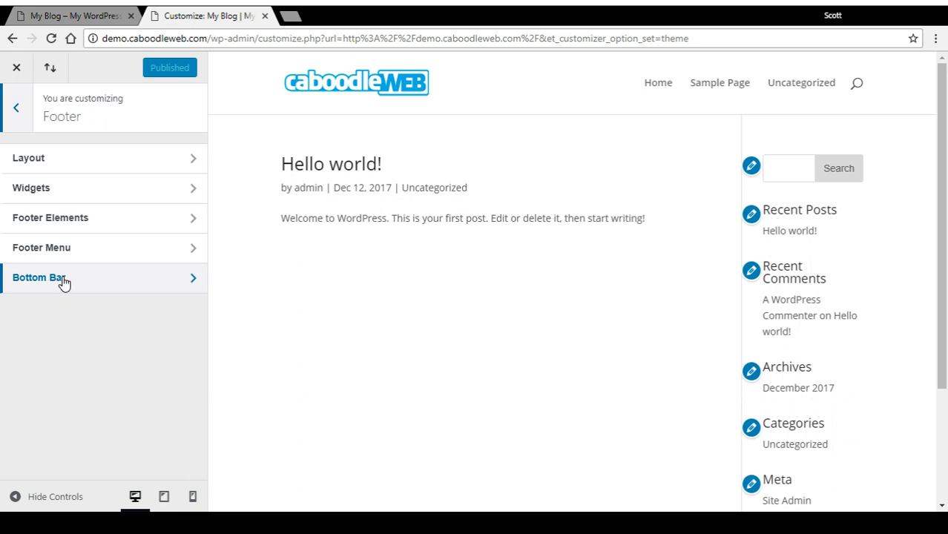
- Enter the Bottom Bar settings and check the footer Text Color picker
{"action": "left_click", "coordinate": [40, 278]}
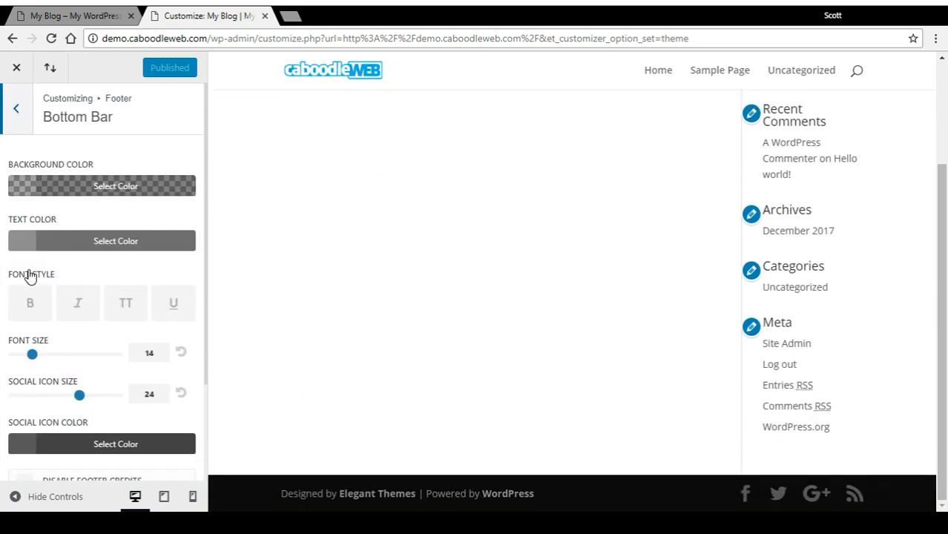
{"action": "mouse_move", "coordinate": [145, 306]}
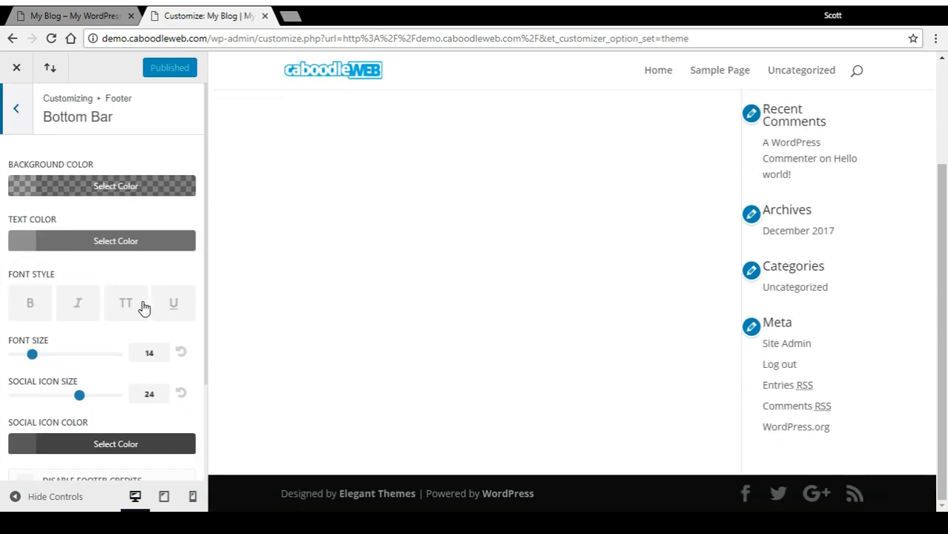
{"action": "left_click", "coordinate": [116, 240]}
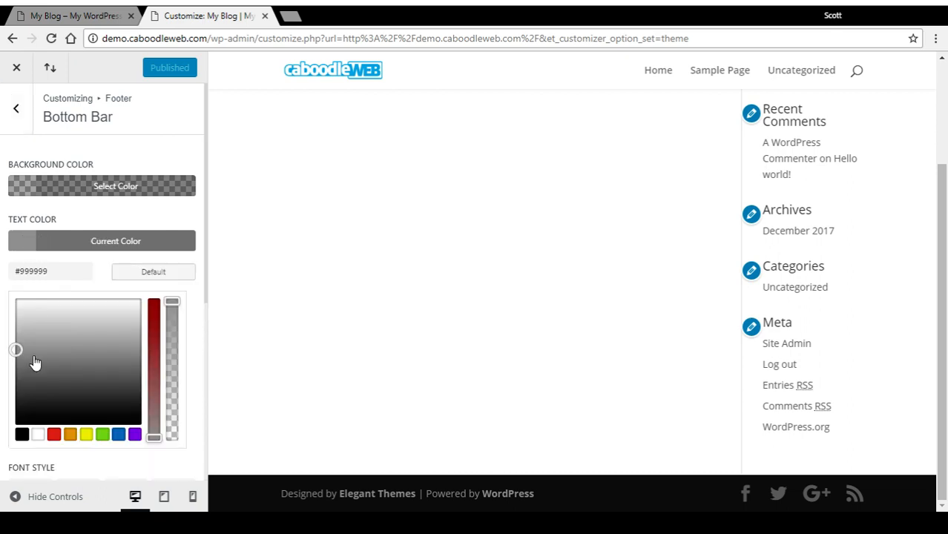
{"action": "left_click", "coordinate": [38, 433]}
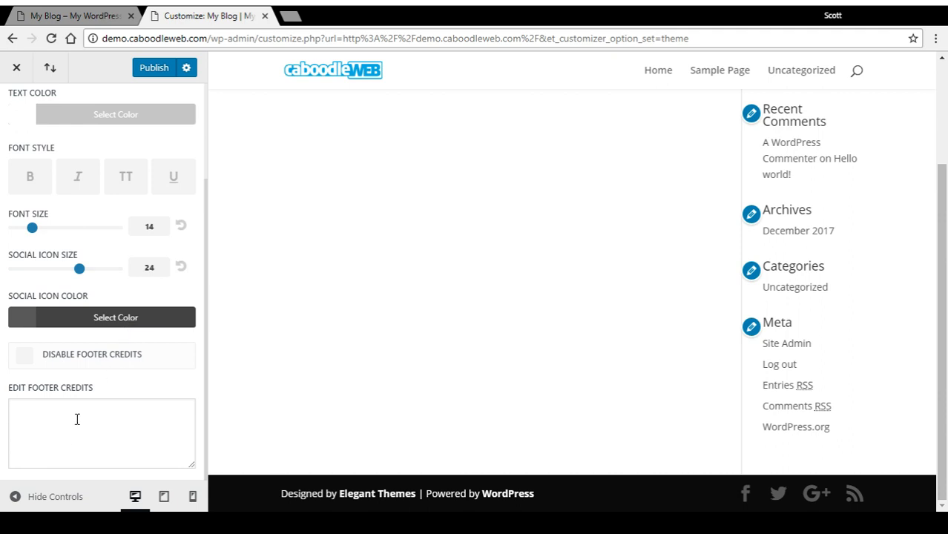
- Set the footer credits to 'Type here' and publish the change
{"action": "left_click", "coordinate": [101, 434]}
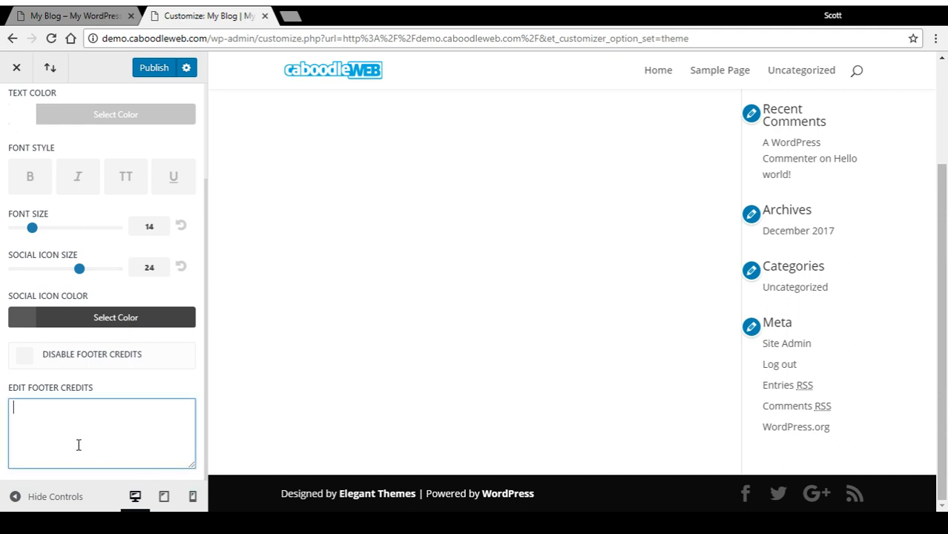
{"action": "mouse_move", "coordinate": [446, 496]}
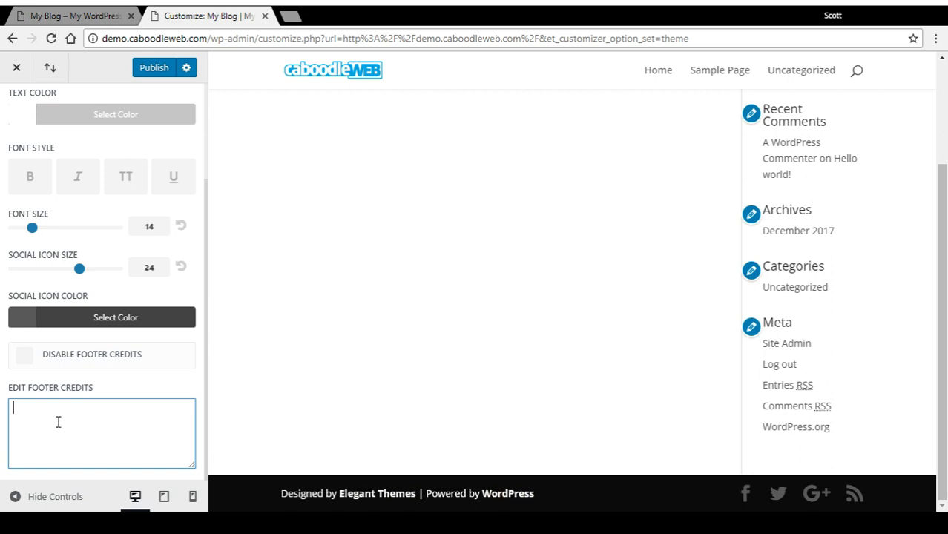
{"action": "type", "text": "Type"}
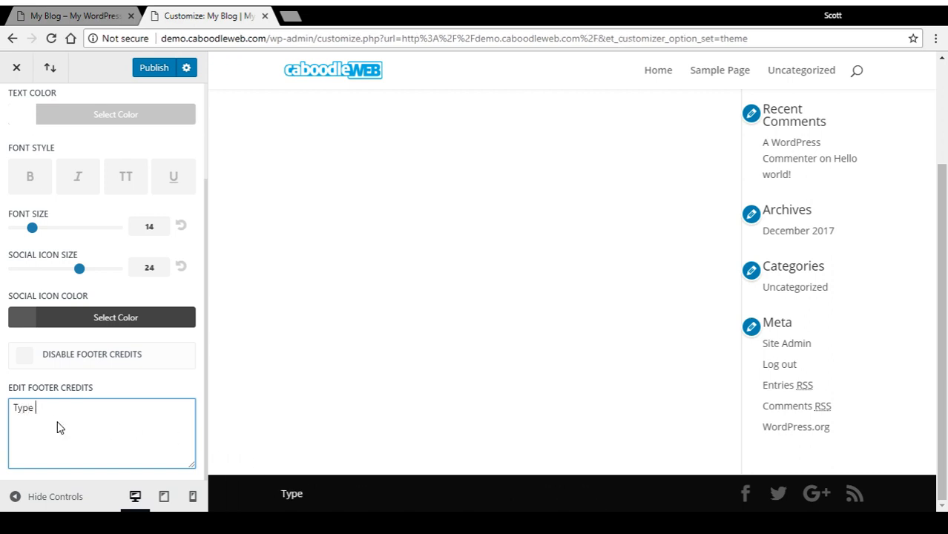
{"action": "type", "text": "here"}
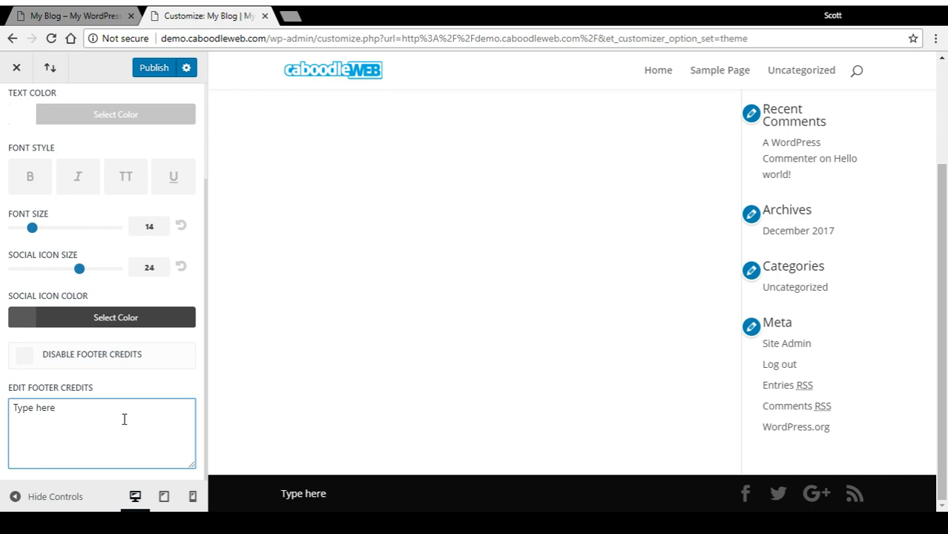
{"action": "mouse_move", "coordinate": [157, 117]}
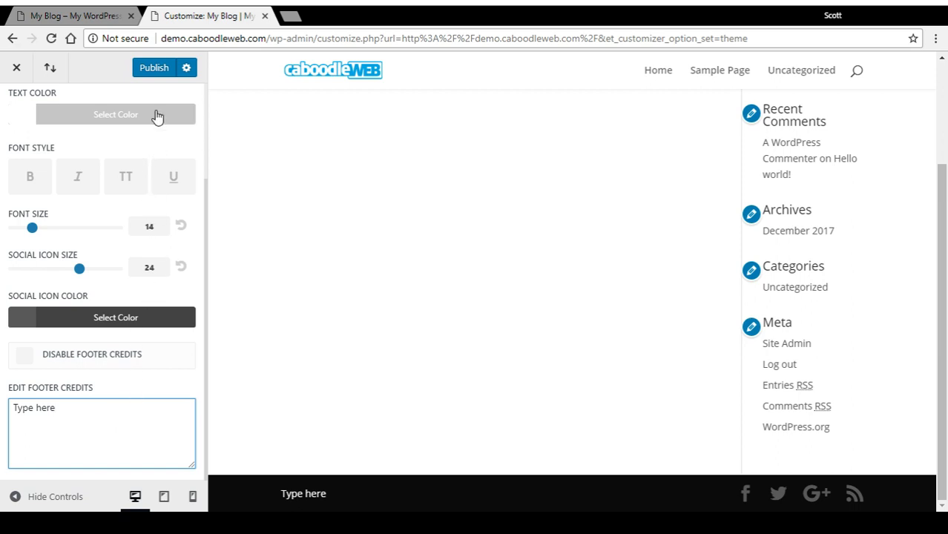
{"action": "left_click", "coordinate": [154, 68]}
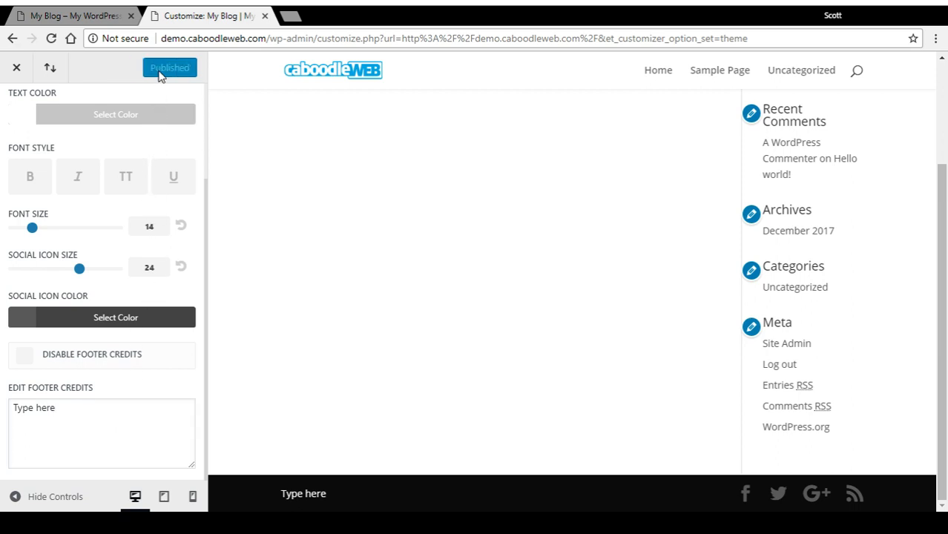